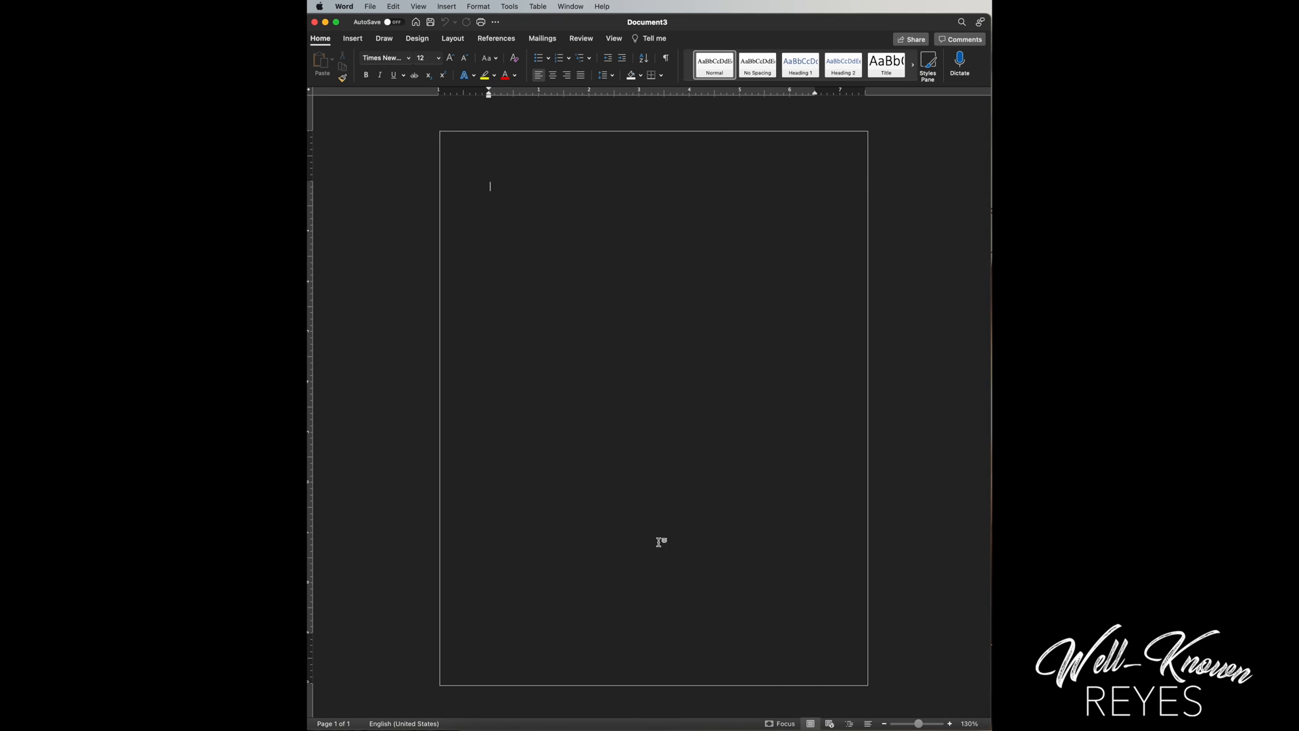
mouse_move(657, 385)
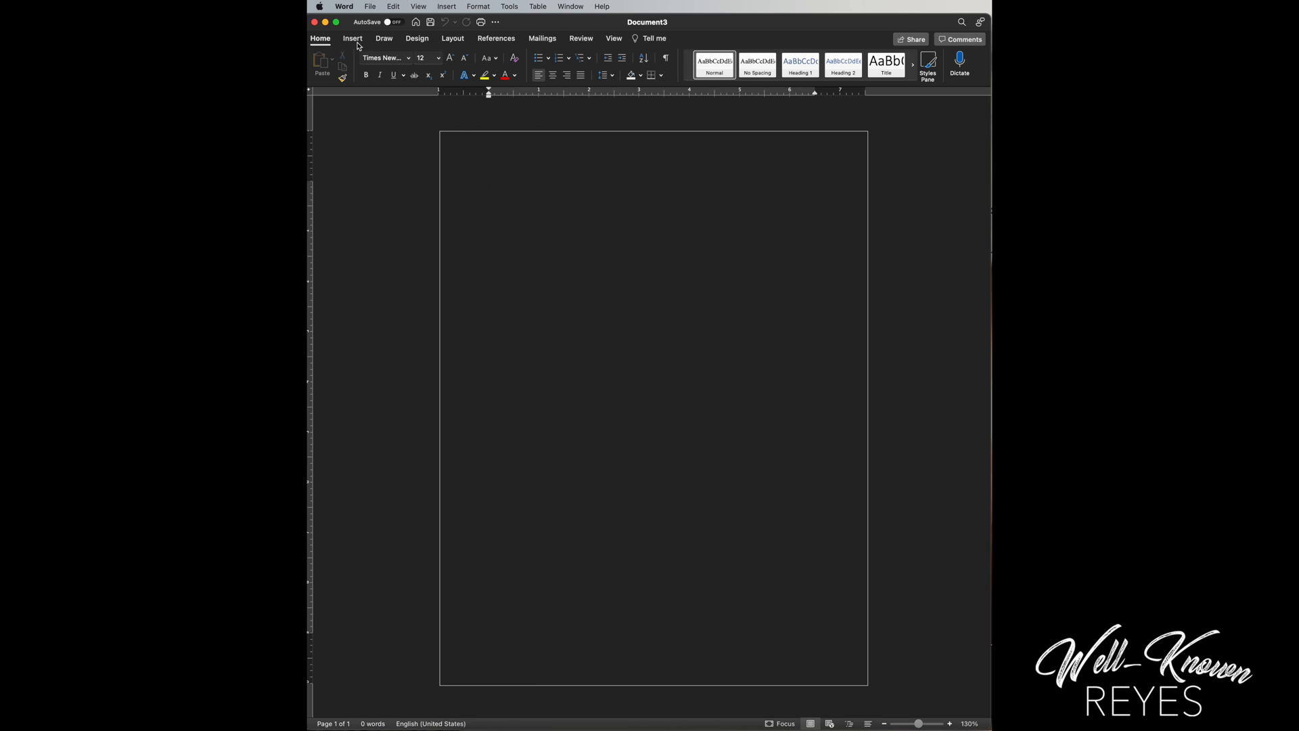
Step: Open Word's Preferences window from the Word menu
click(343, 6)
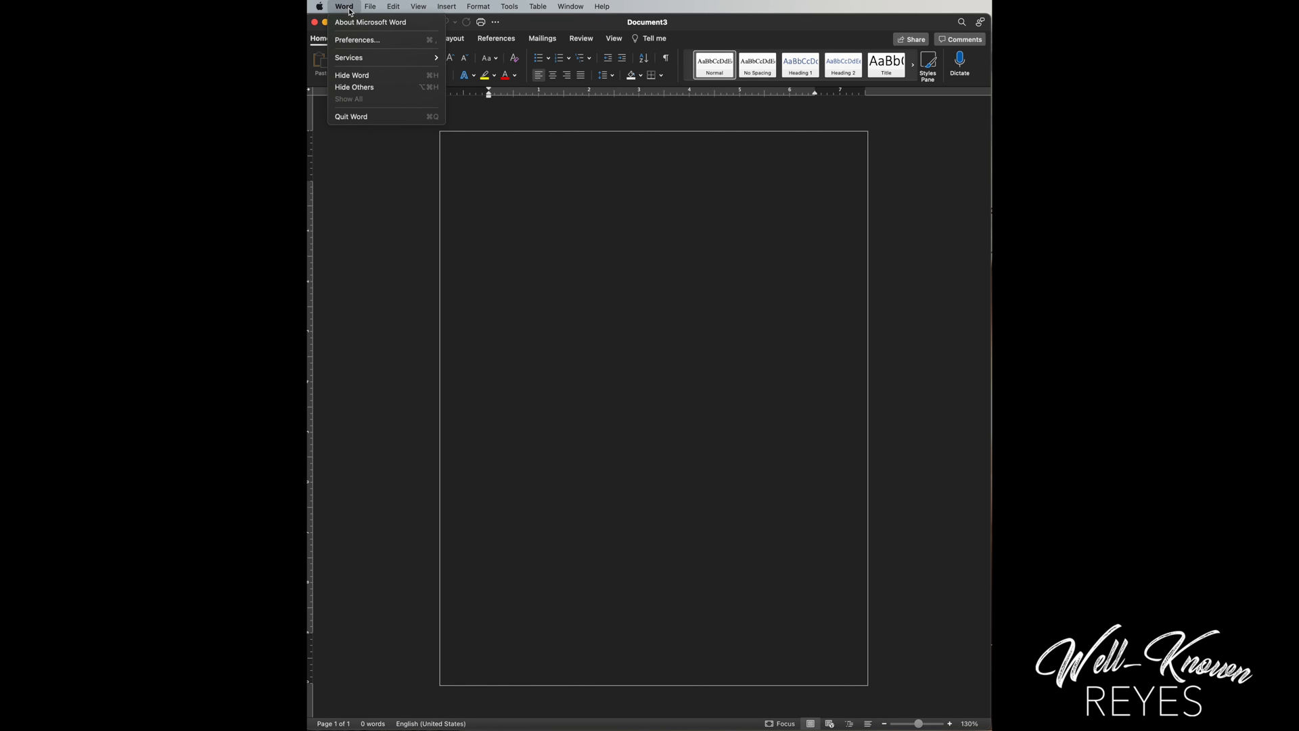
mouse_move(357, 39)
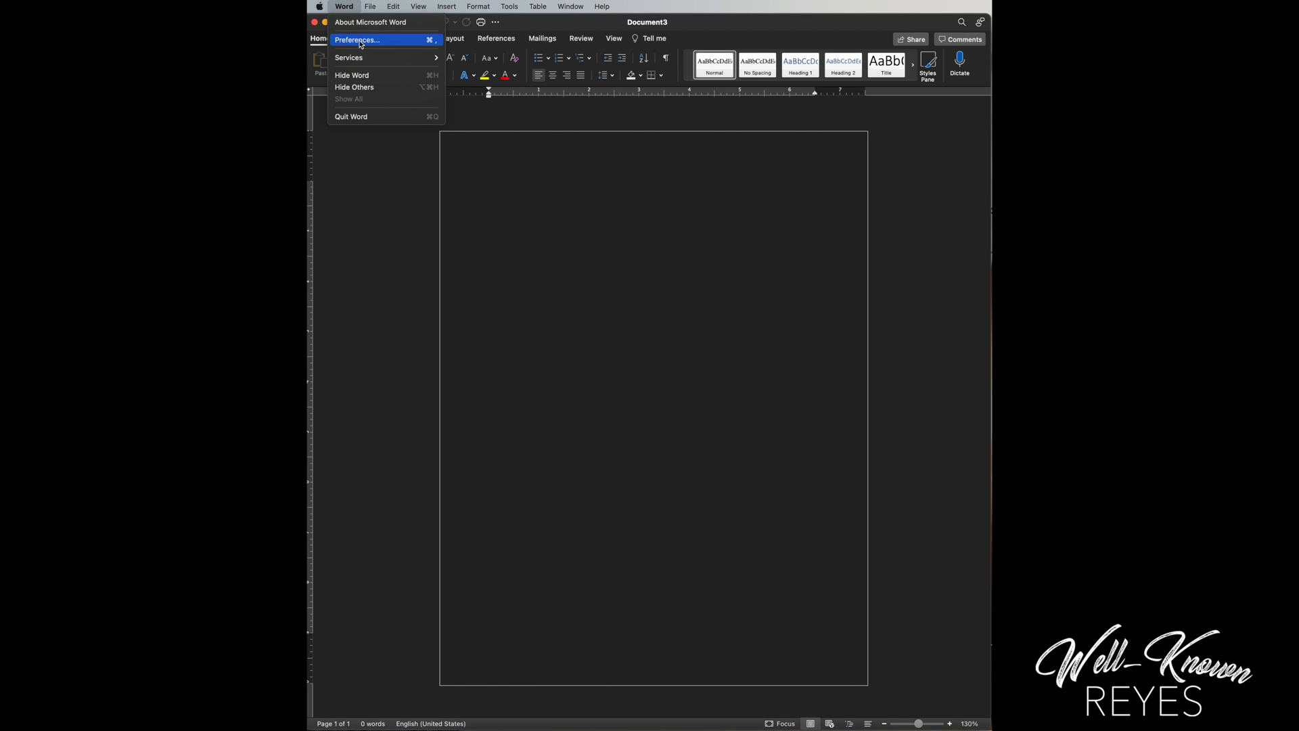
click(356, 40)
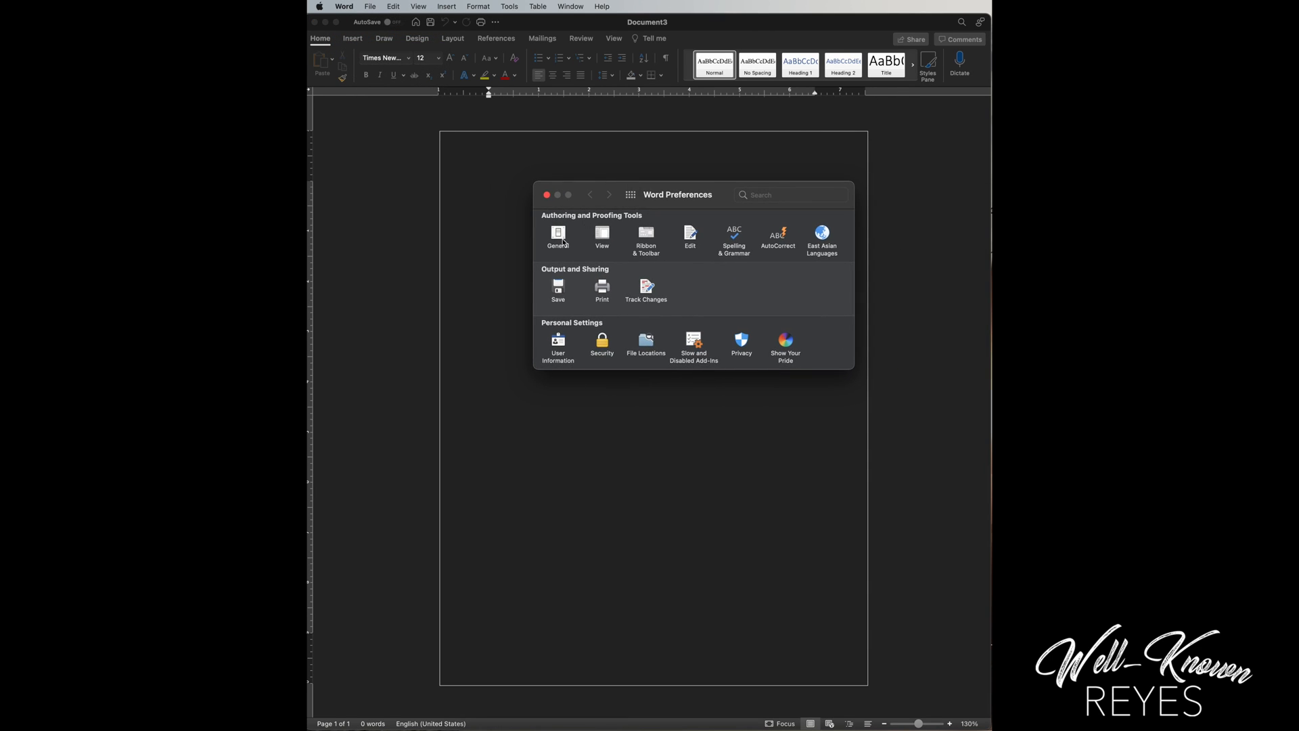
Step: In General preferences, choose 'Dark Mode has a white page color' under Personalize
click(558, 237)
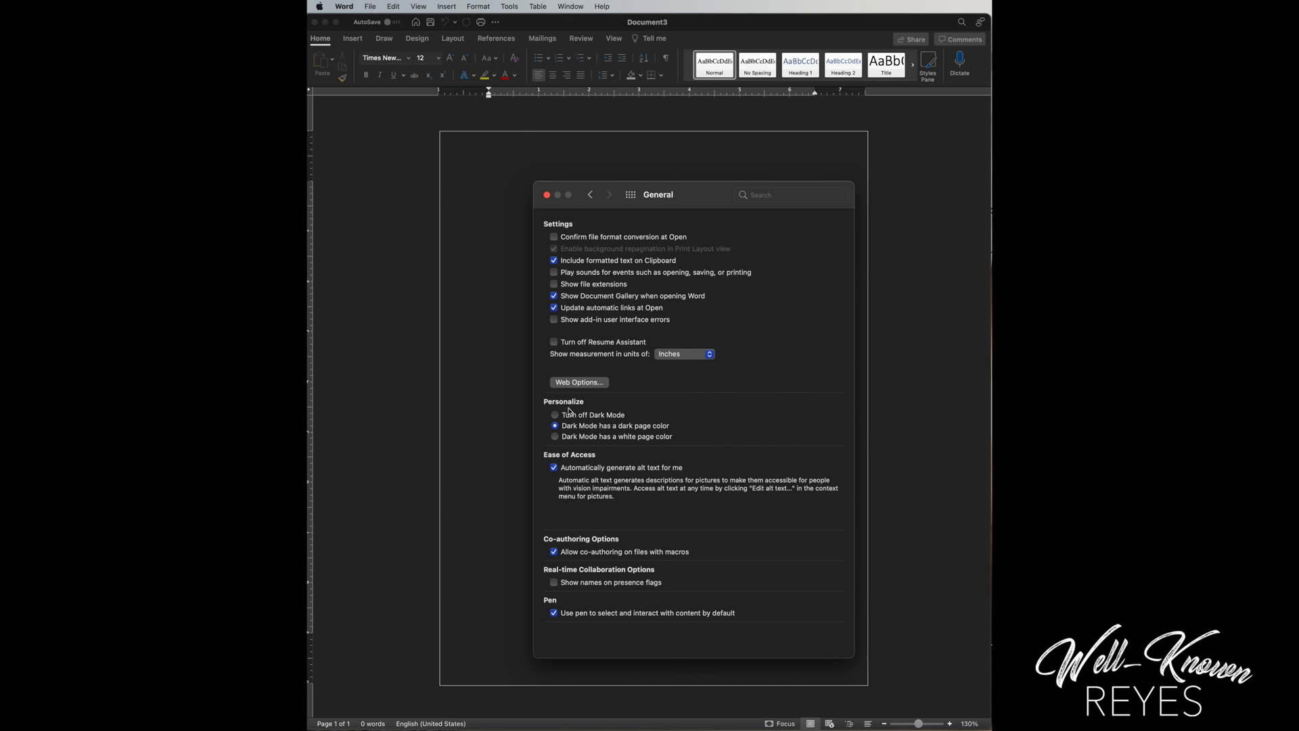
mouse_move(598, 416)
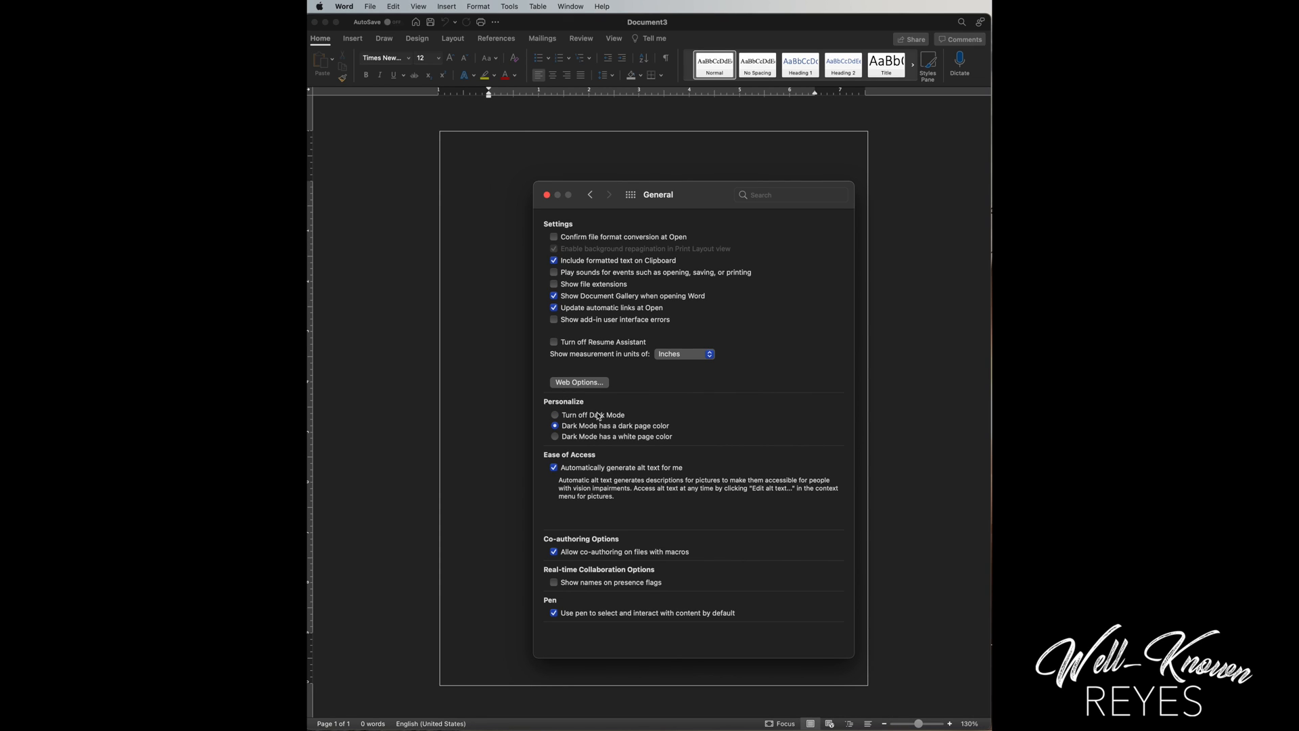
click(554, 436)
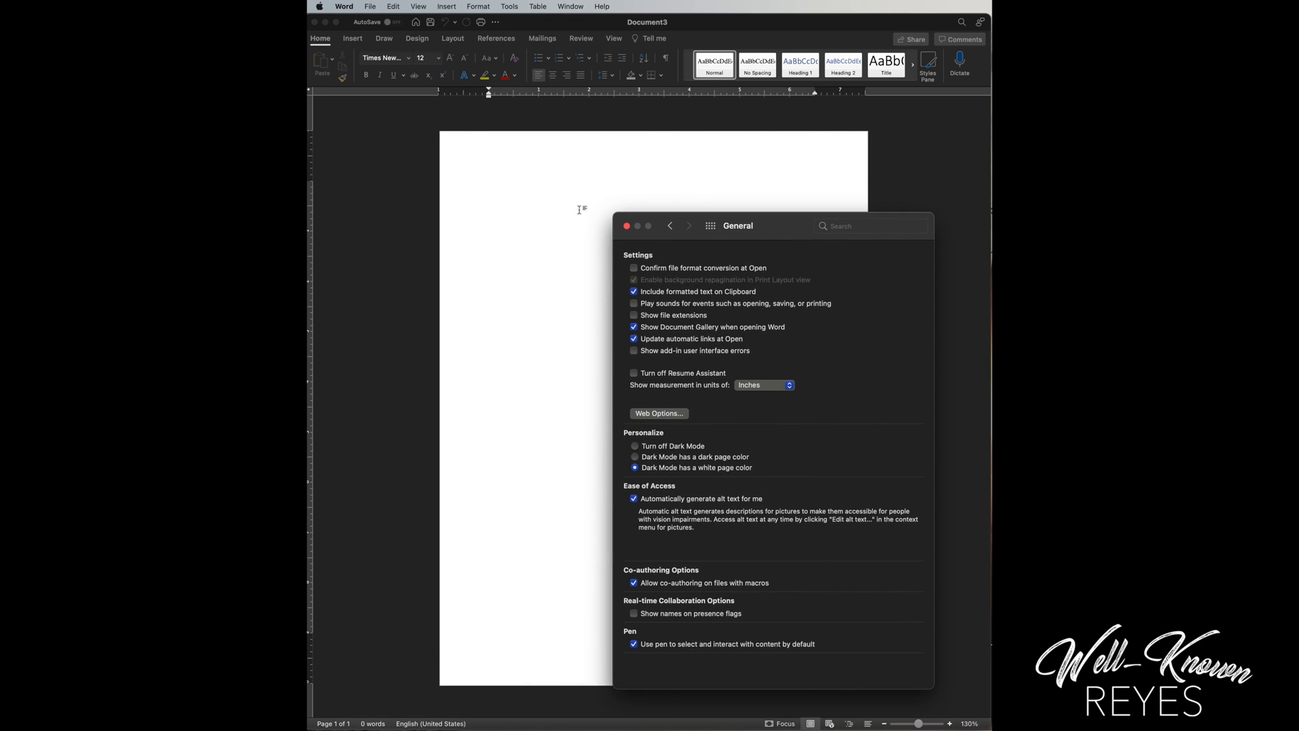
mouse_move(623, 395)
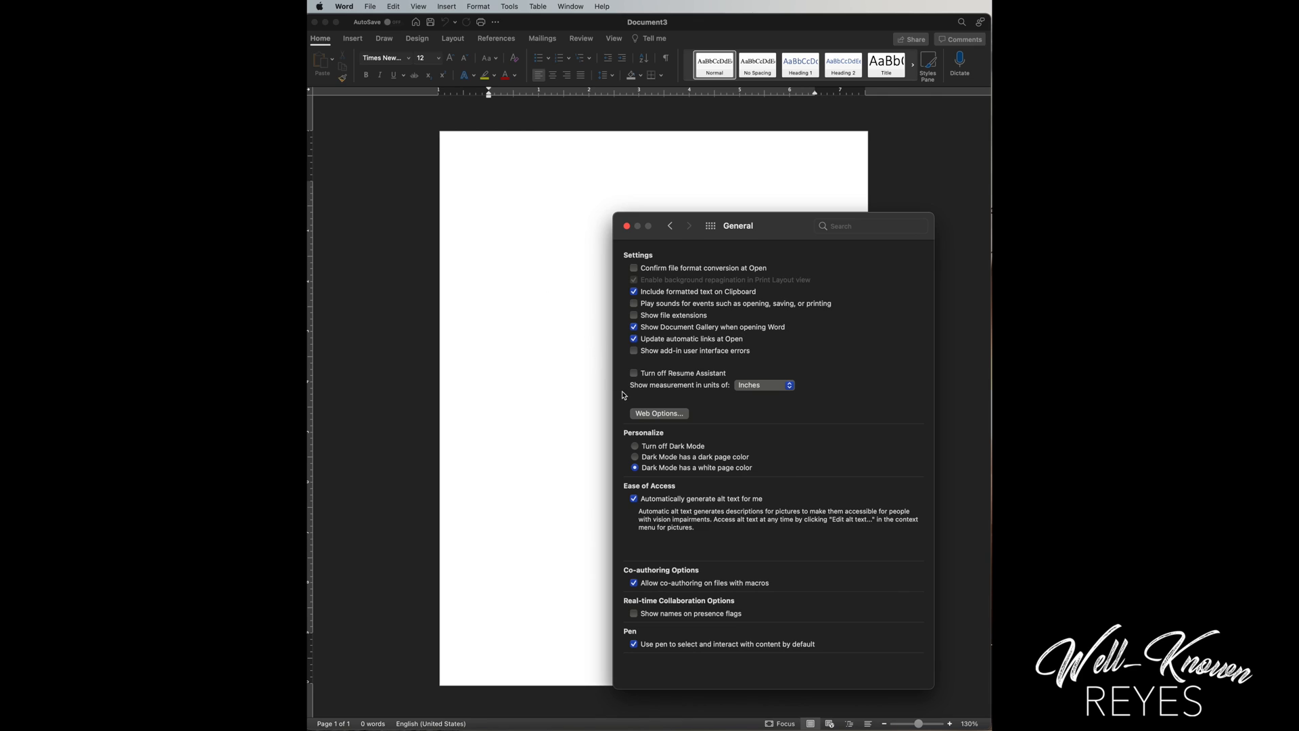
mouse_move(669, 404)
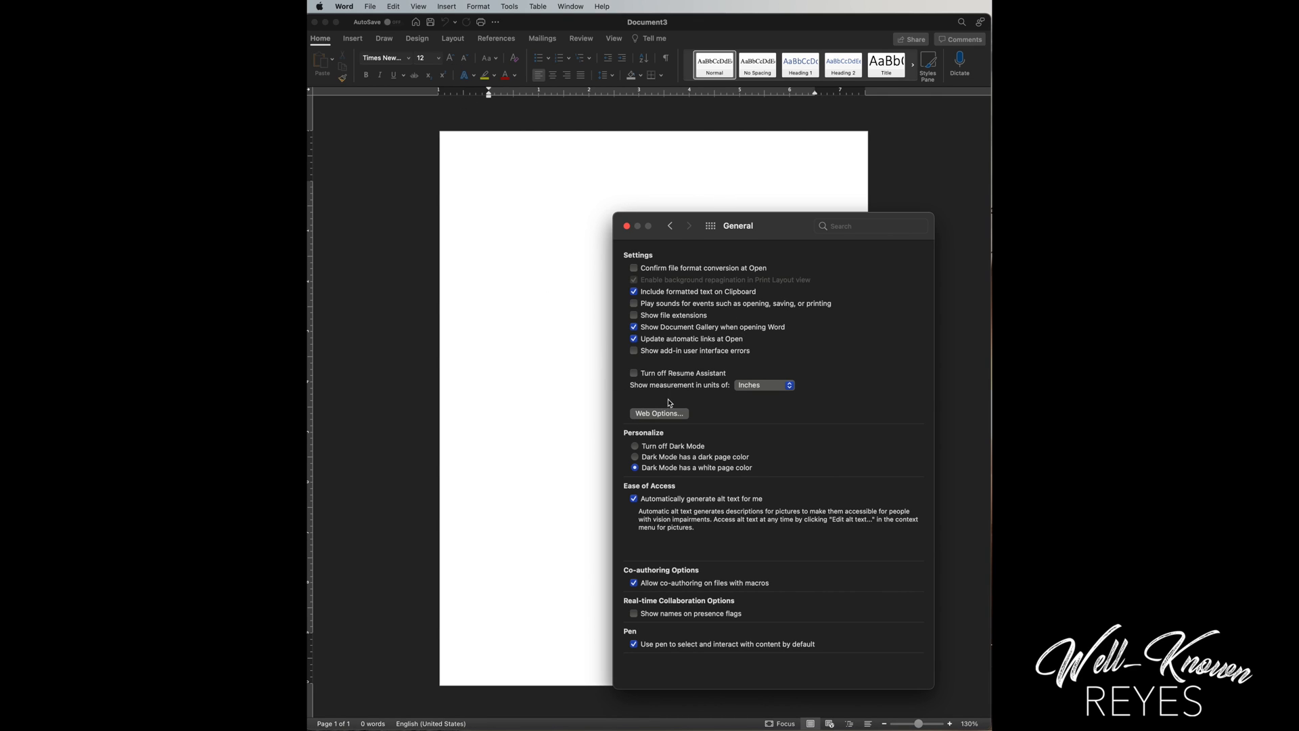
mouse_move(639, 451)
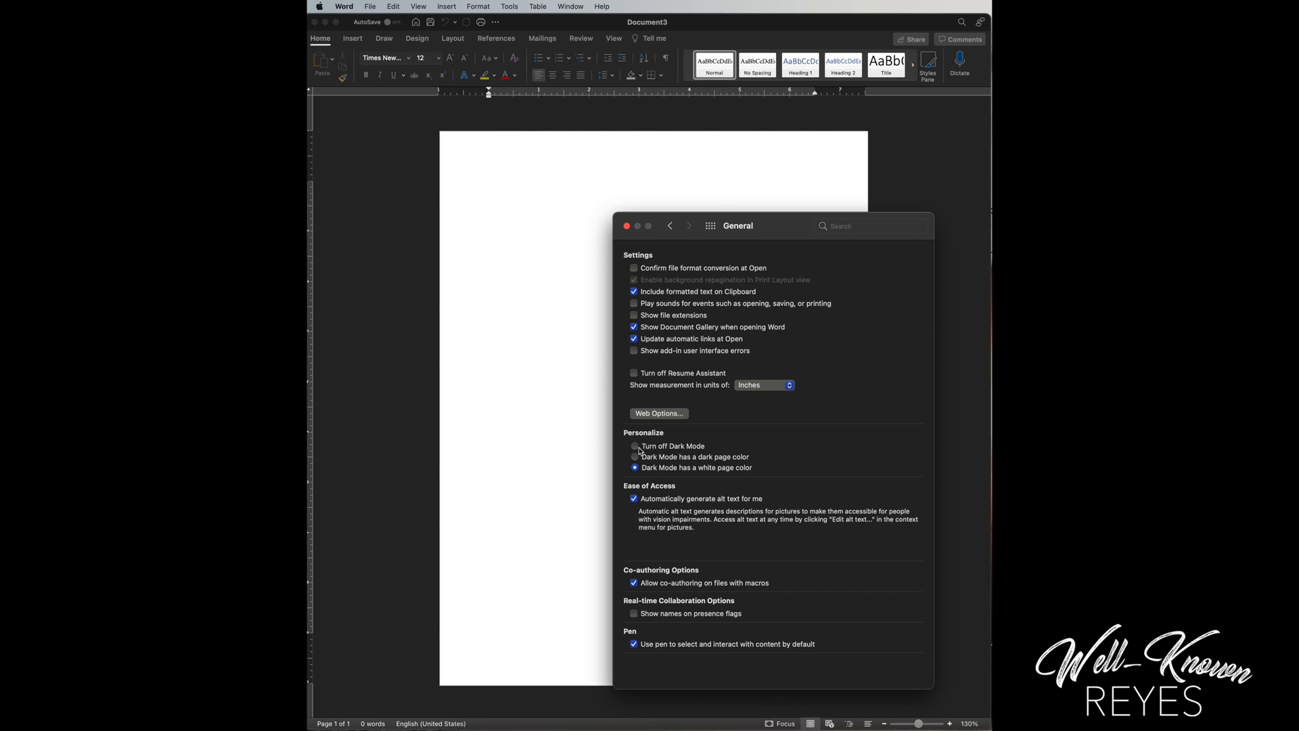
Step: Try dark mode off and dark page, reselect white page color, then close Preferences
click(635, 446)
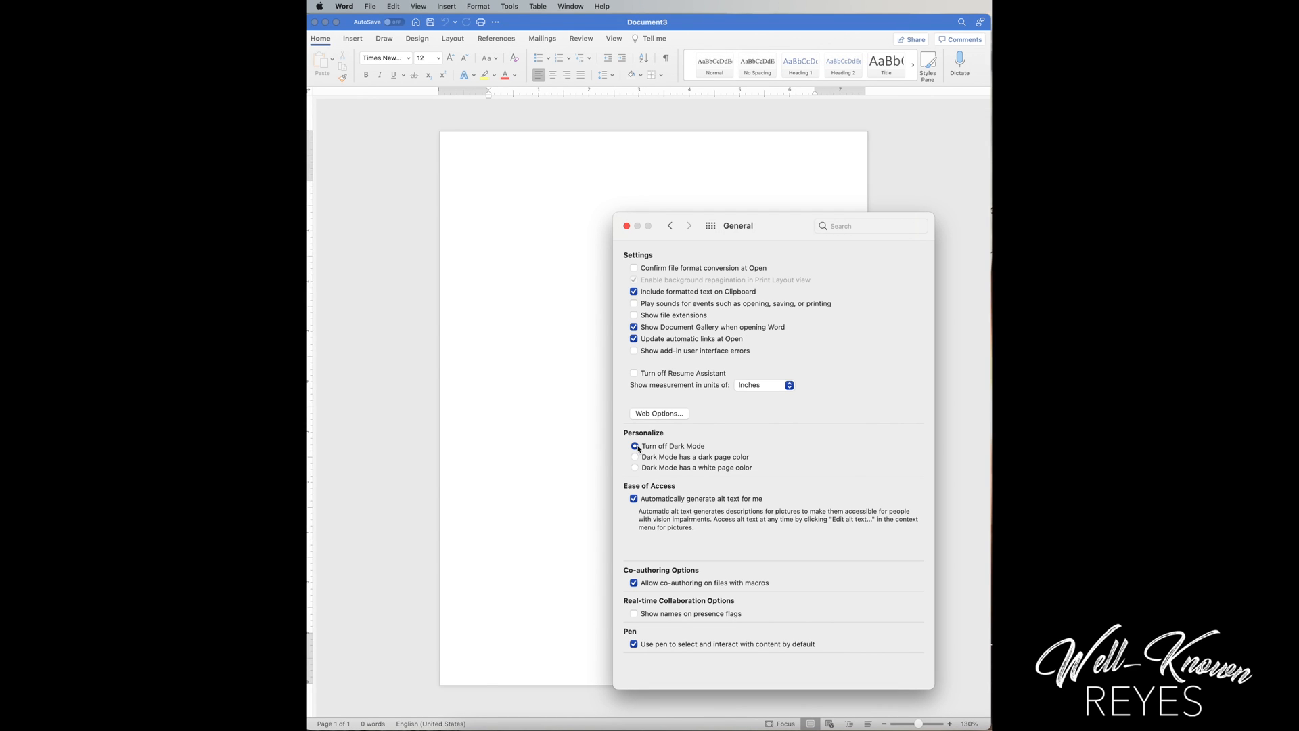
click(634, 446)
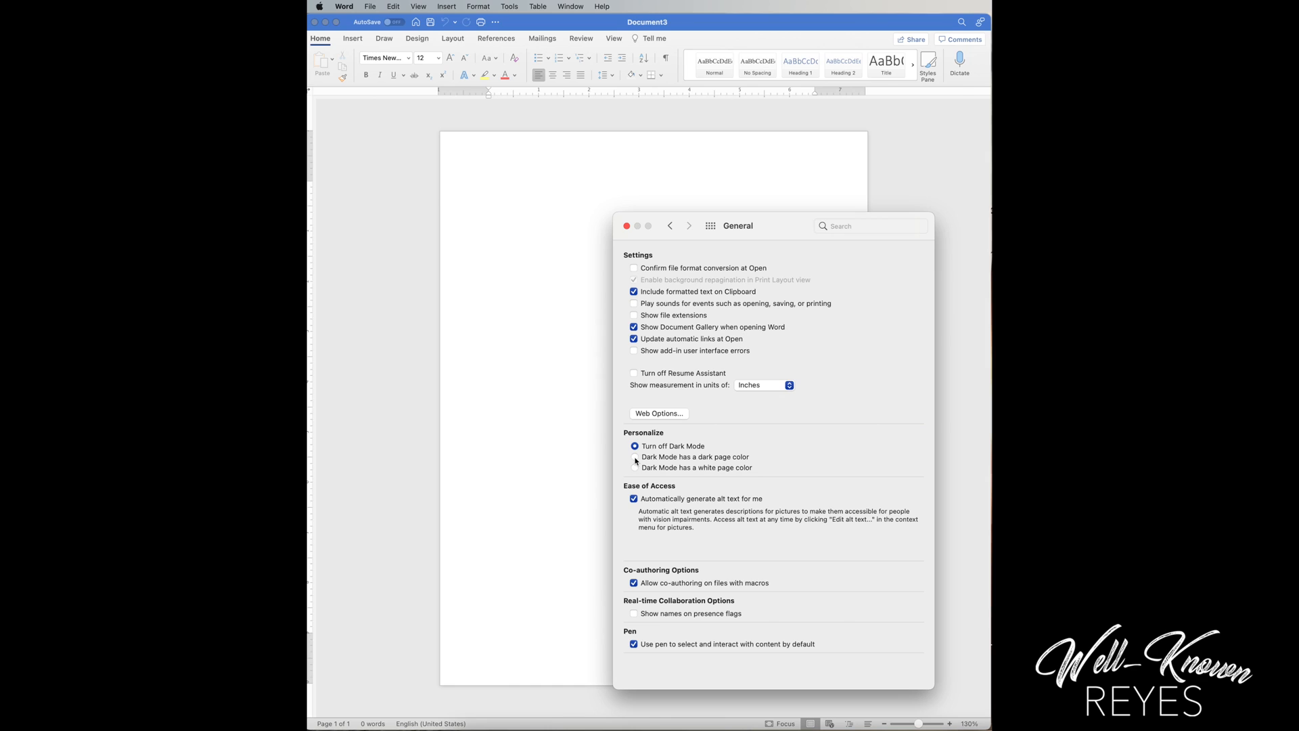
click(635, 457)
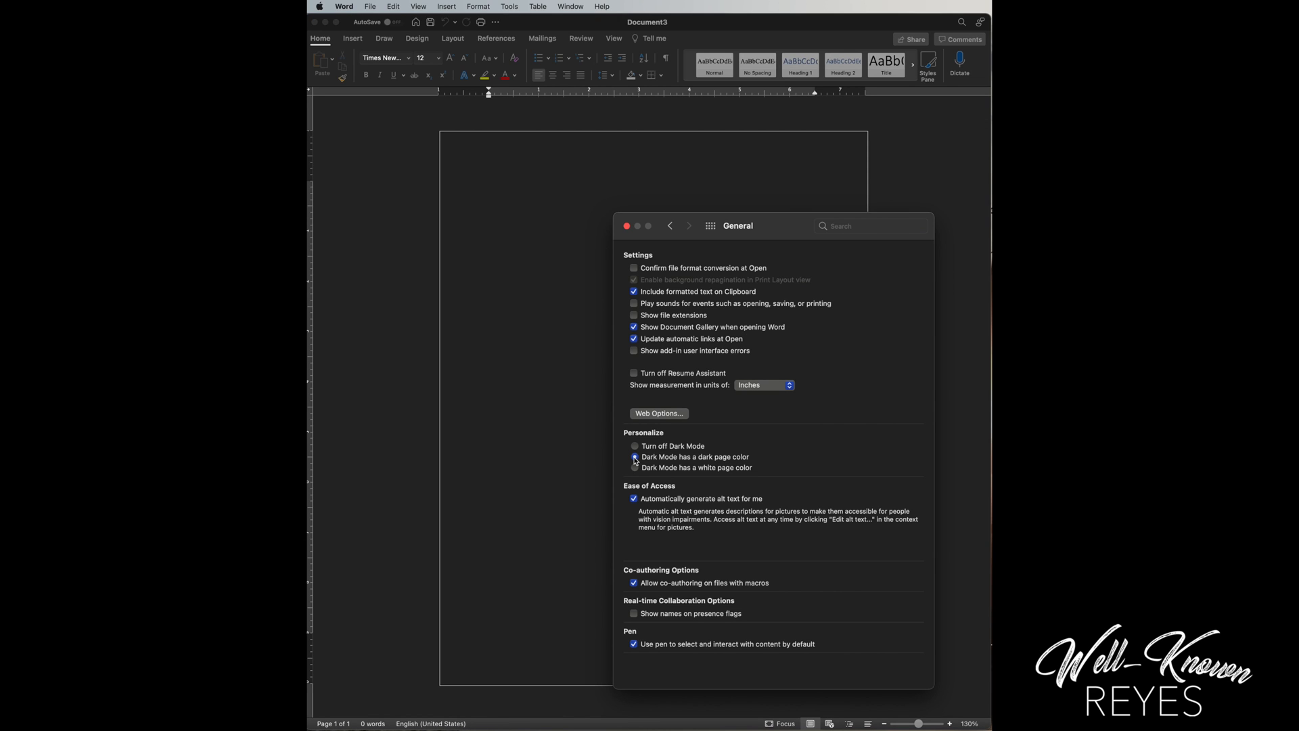
click(635, 456)
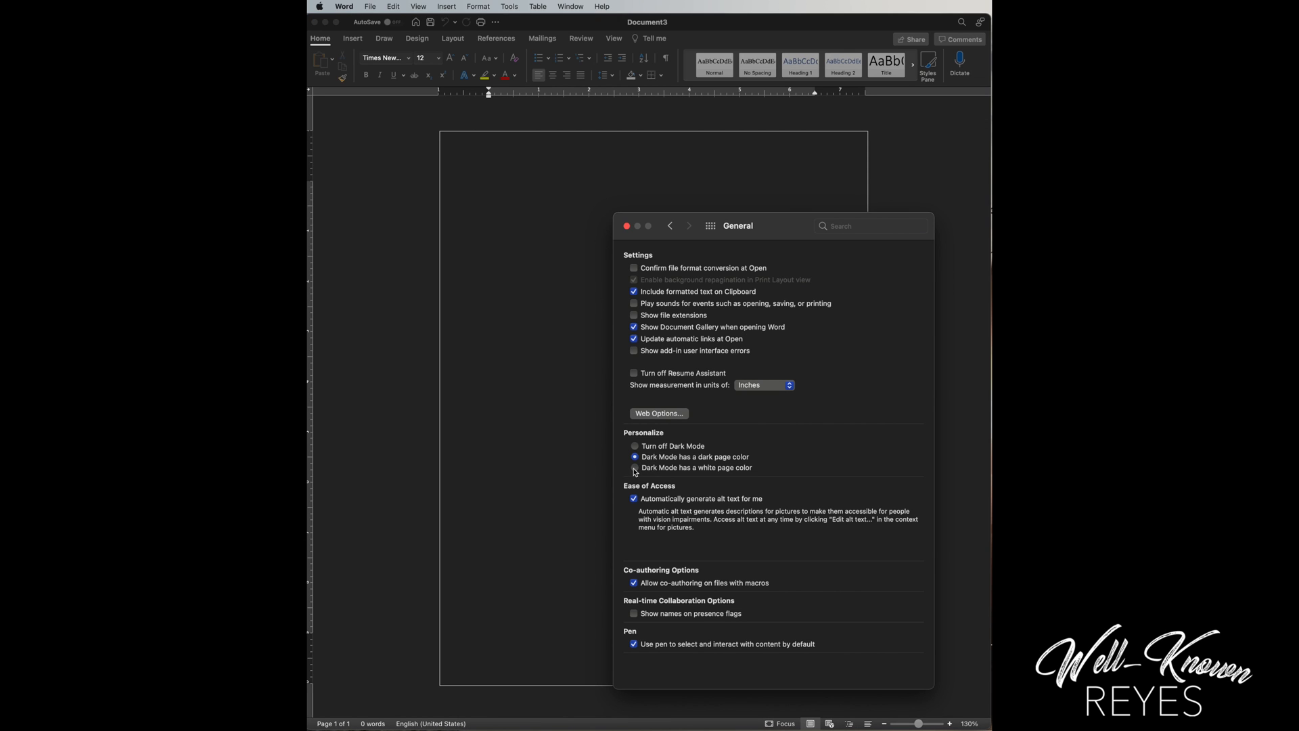
click(635, 467)
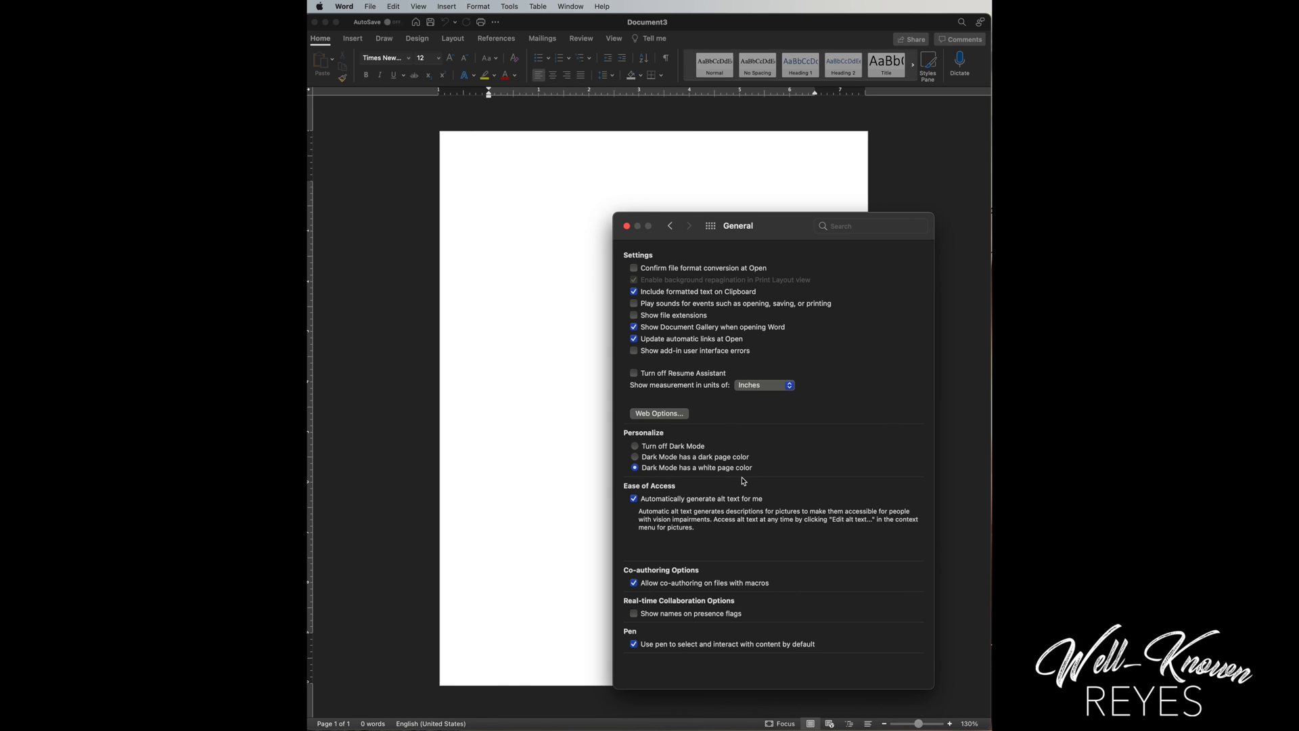
mouse_move(769, 322)
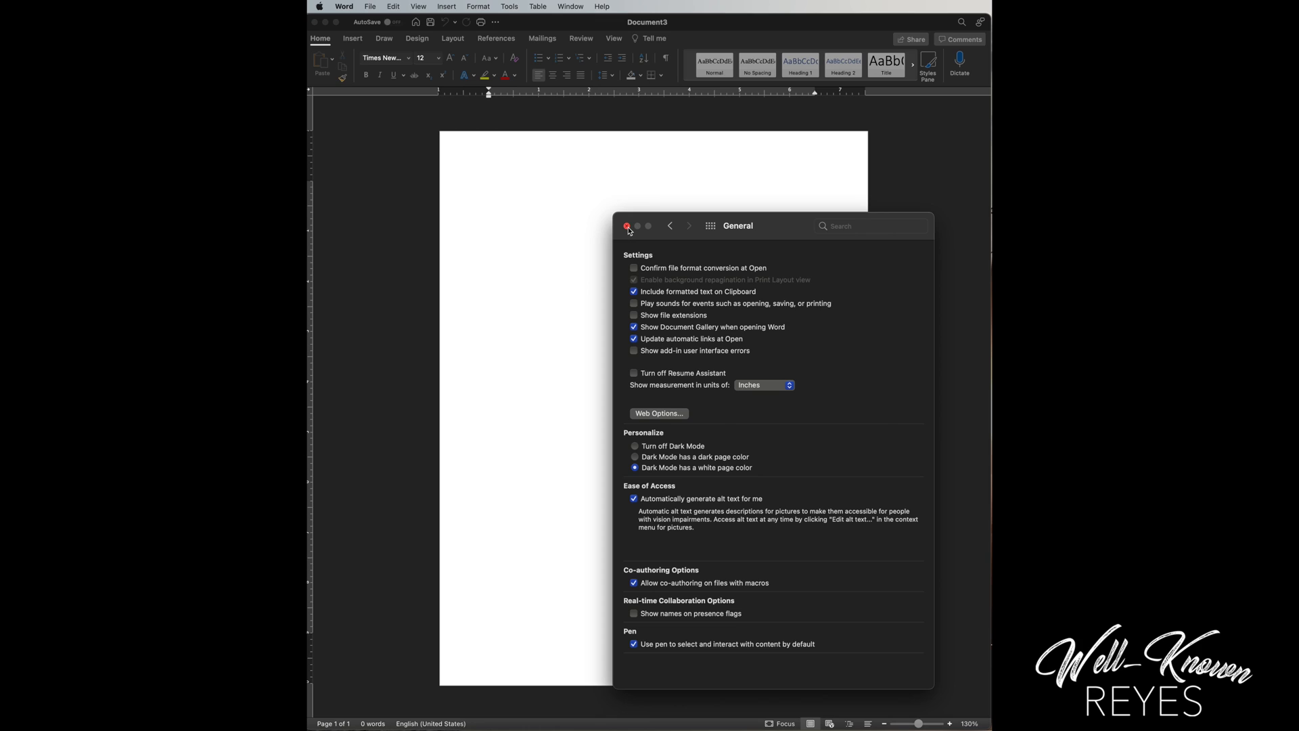
click(628, 225)
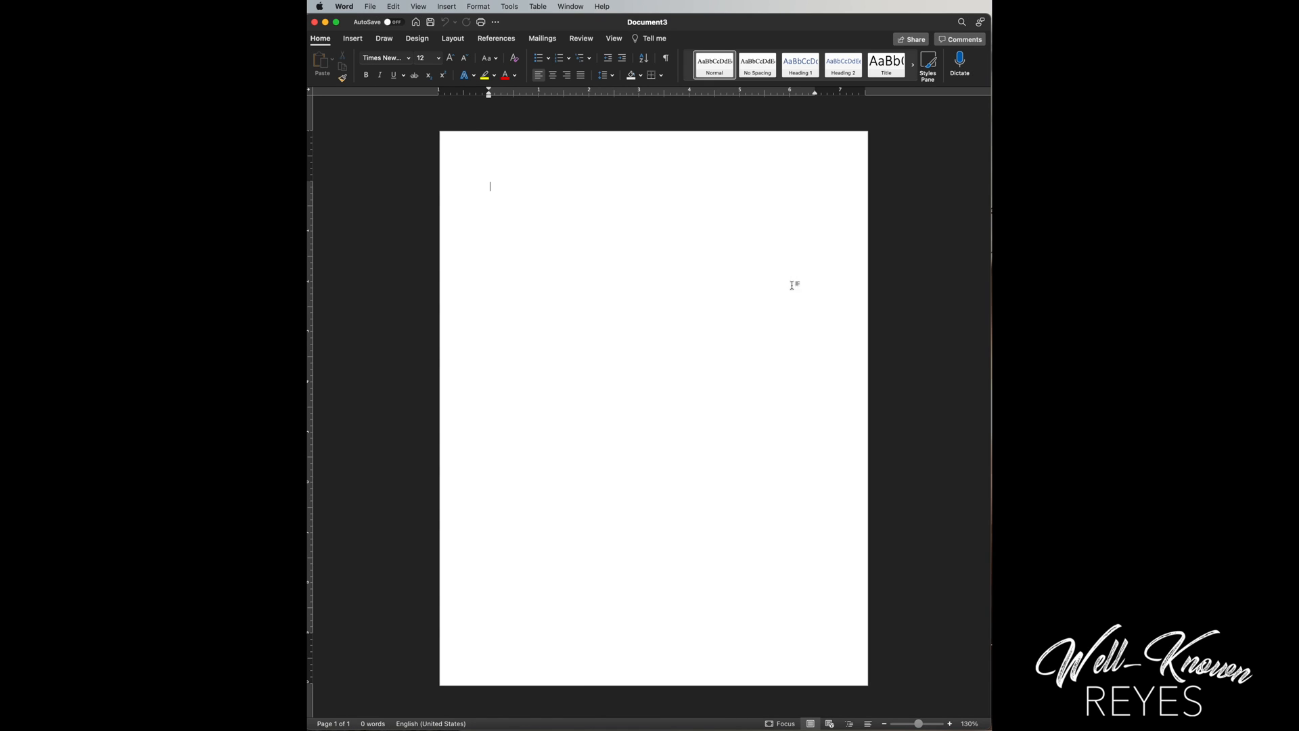
mouse_move(819, 194)
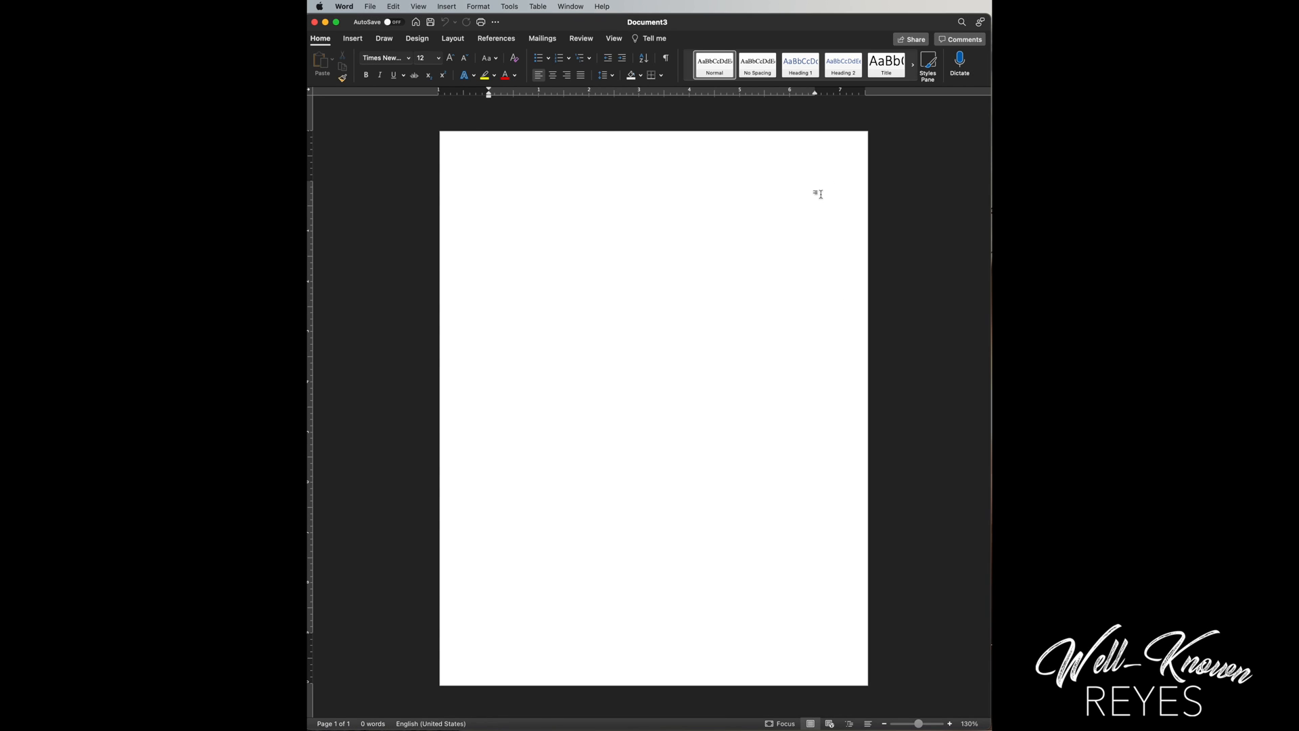